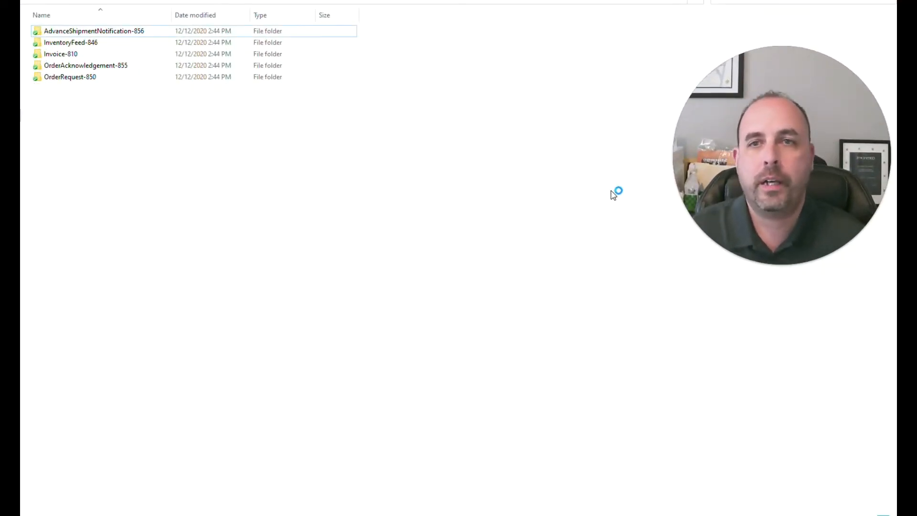
{"action": "mouse_move", "coordinate": [614, 195]}
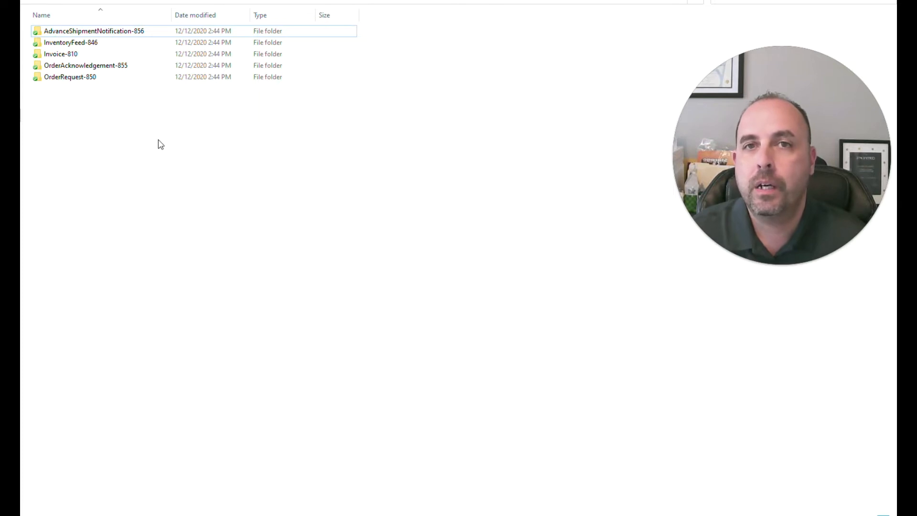
{"action": "mouse_move", "coordinate": [96, 122]}
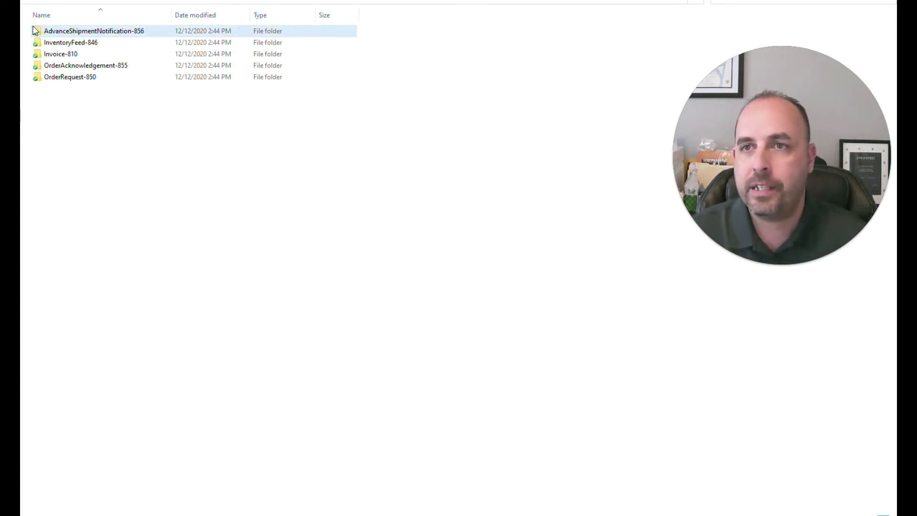
Step: Open the OrderRequest-850 folder in File Explorer and select the AMZN_Dropship_X12_850 PDF
{"action": "left_click", "coordinate": [60, 53]}
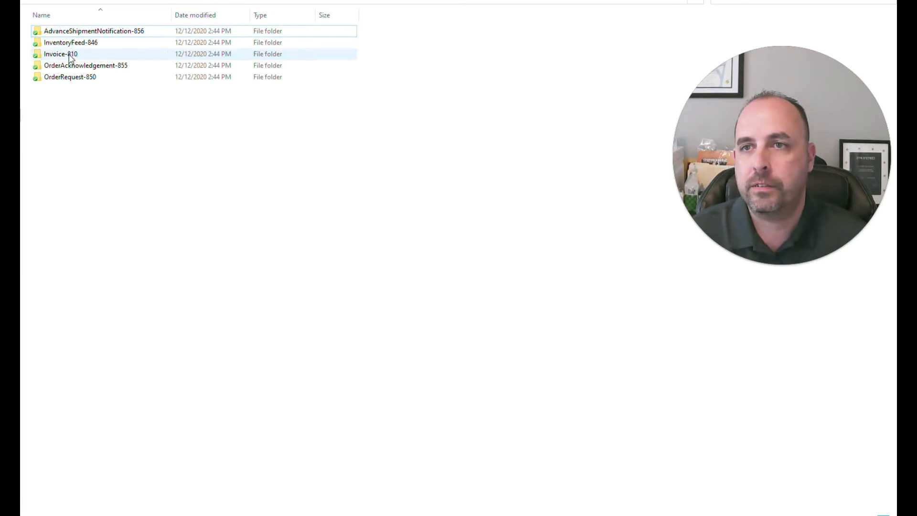
{"action": "left_click", "coordinate": [86, 65]}
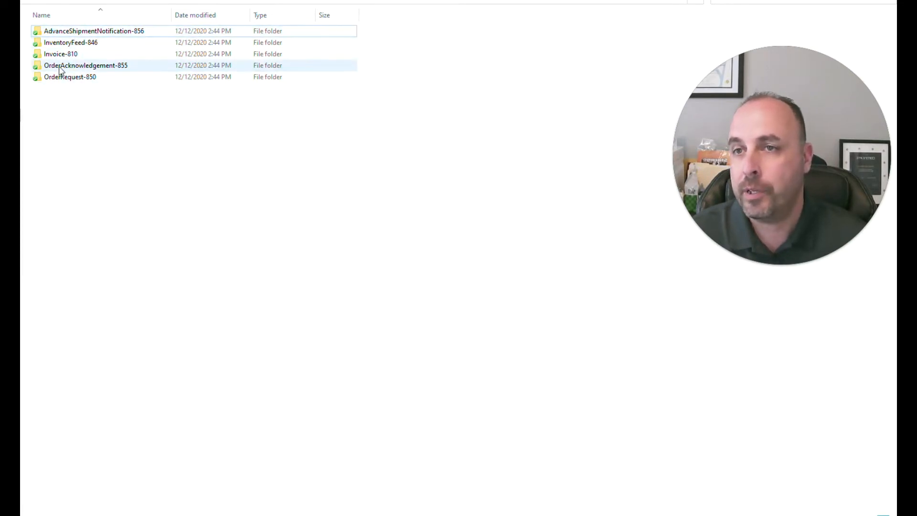
{"action": "left_click", "coordinate": [94, 31]}
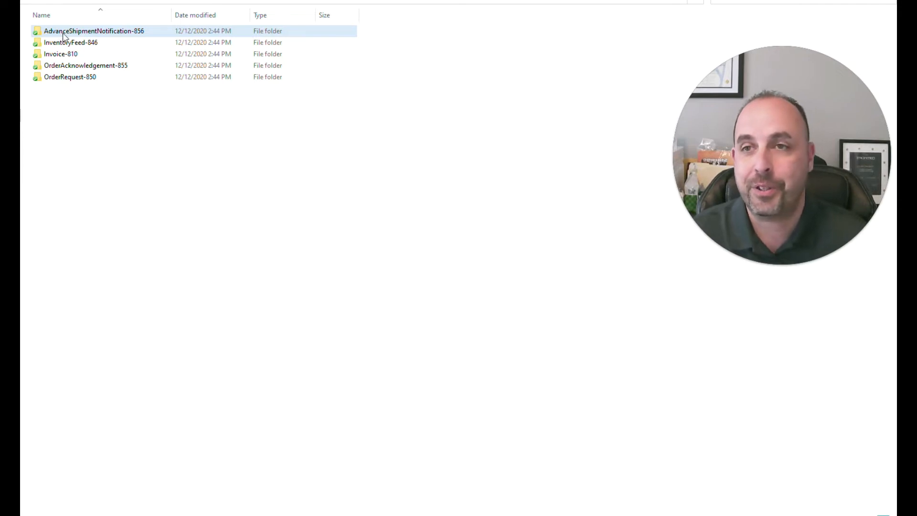
{"action": "mouse_move", "coordinate": [94, 31]}
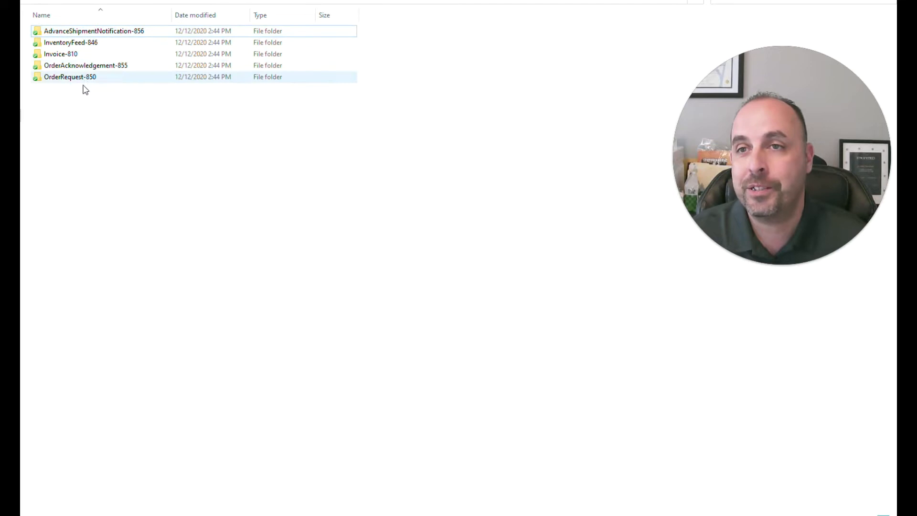
{"action": "mouse_move", "coordinate": [94, 31]}
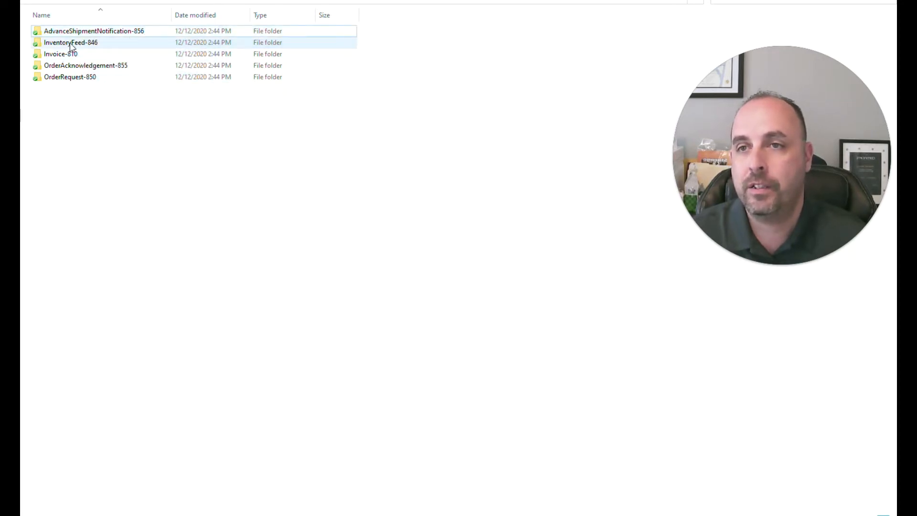
{"action": "left_click", "coordinate": [60, 54]}
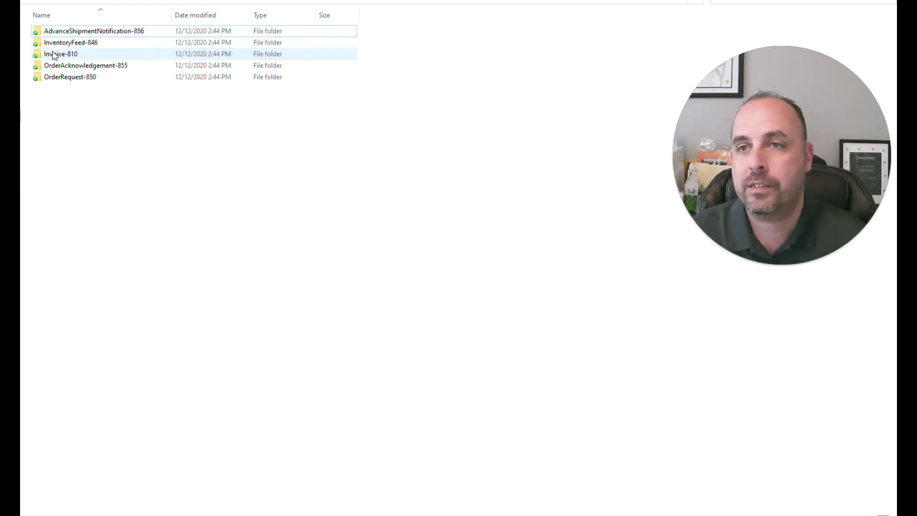
{"action": "left_click", "coordinate": [85, 65]}
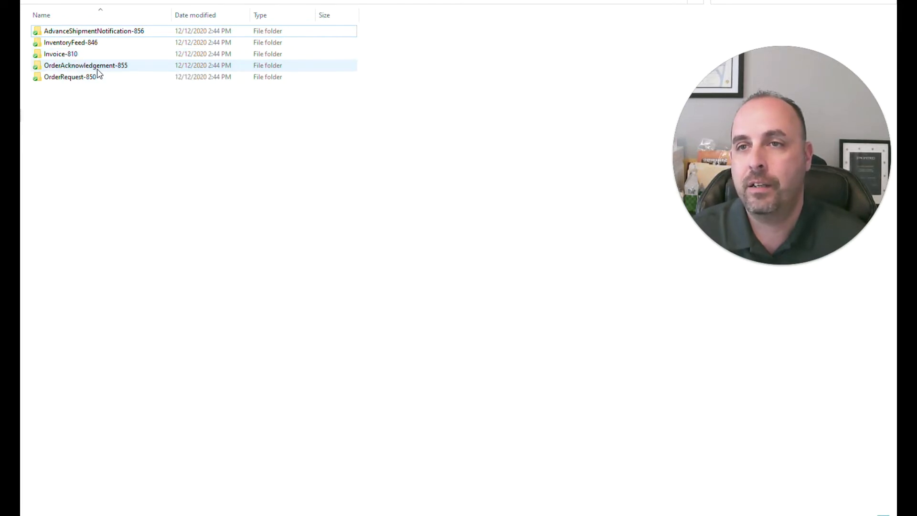
{"action": "left_click", "coordinate": [70, 77]}
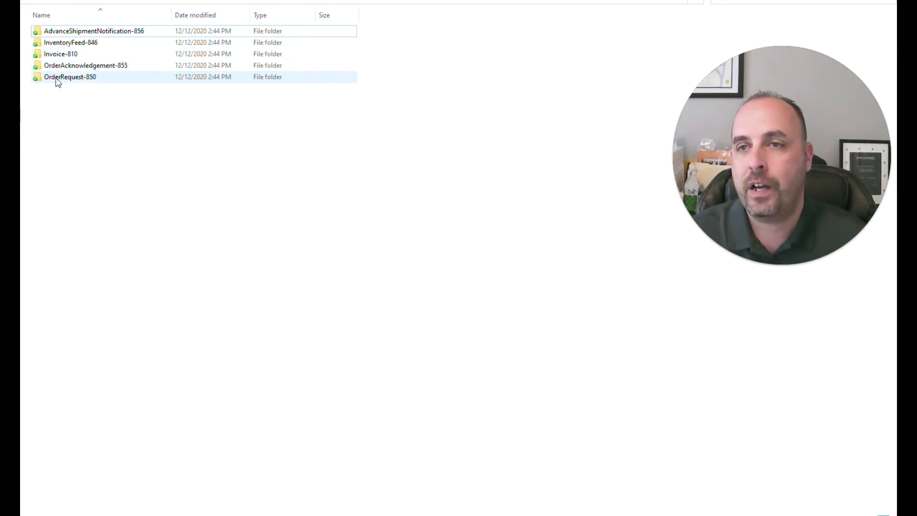
{"action": "mouse_move", "coordinate": [70, 76]}
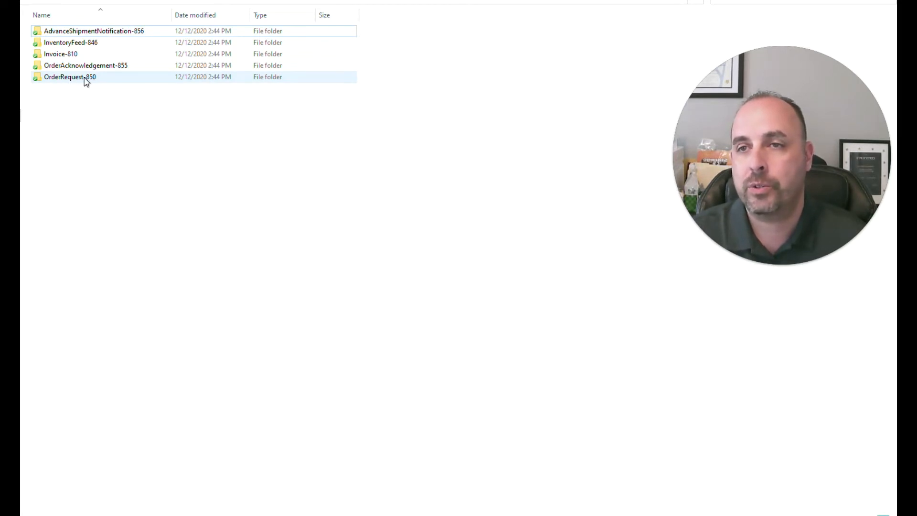
{"action": "double_click", "coordinate": [70, 77]}
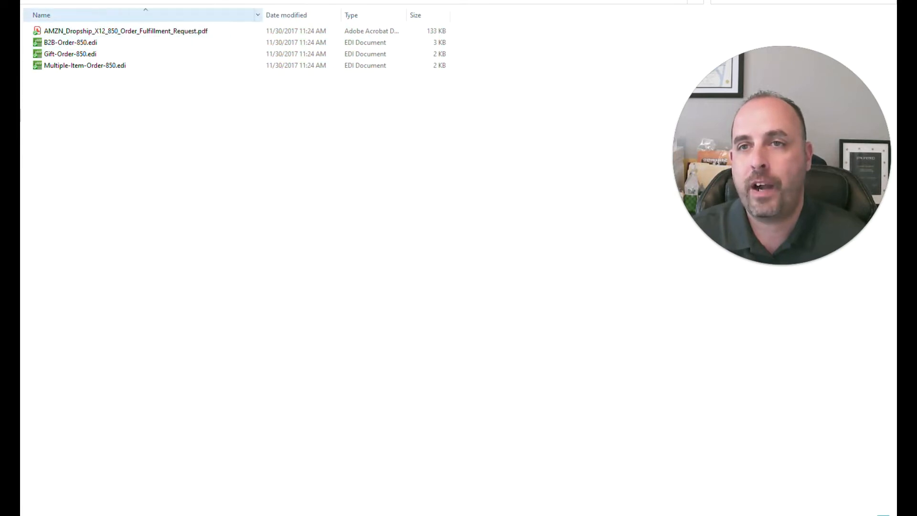
{"action": "left_click", "coordinate": [125, 30]}
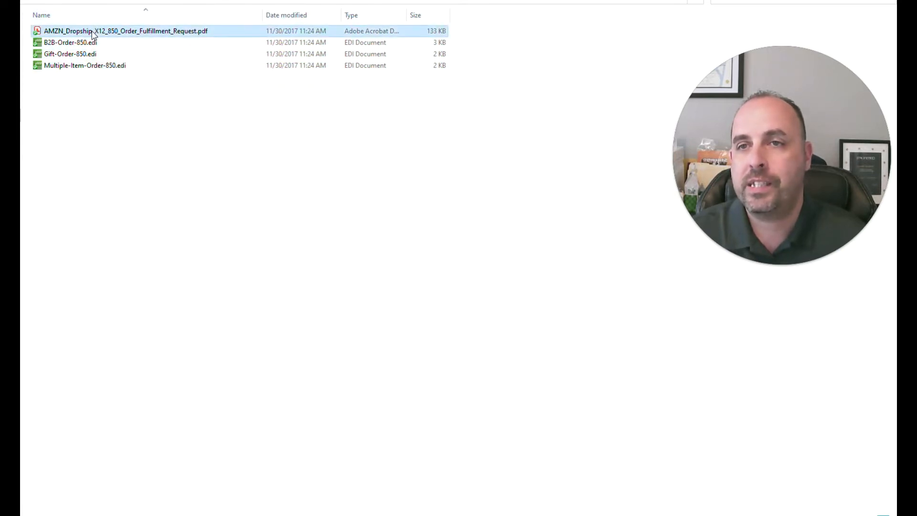
Step: Open the AMZN_Dropship_X12_850 PDF guide in Acrobat Reader and scroll its cover page
{"action": "double_click", "coordinate": [125, 30]}
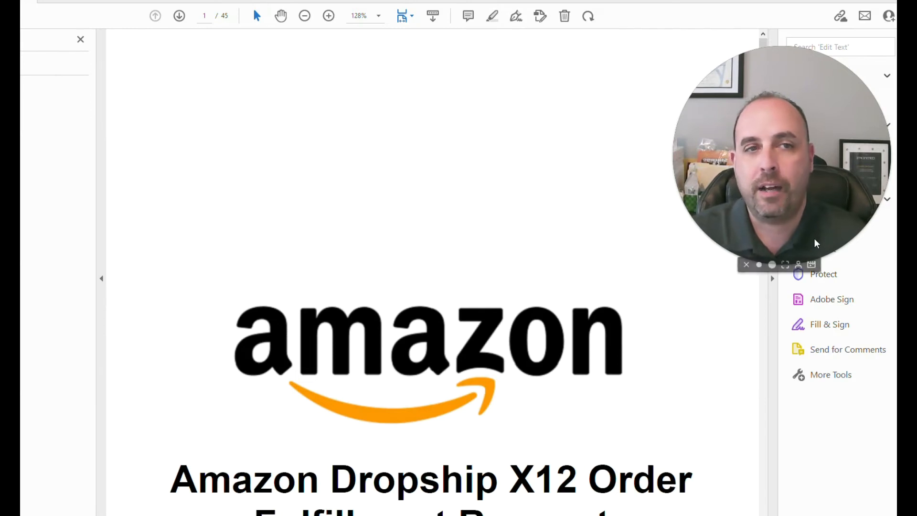
{"action": "scroll", "scroll_direction": "down", "scroll_amount": 3}
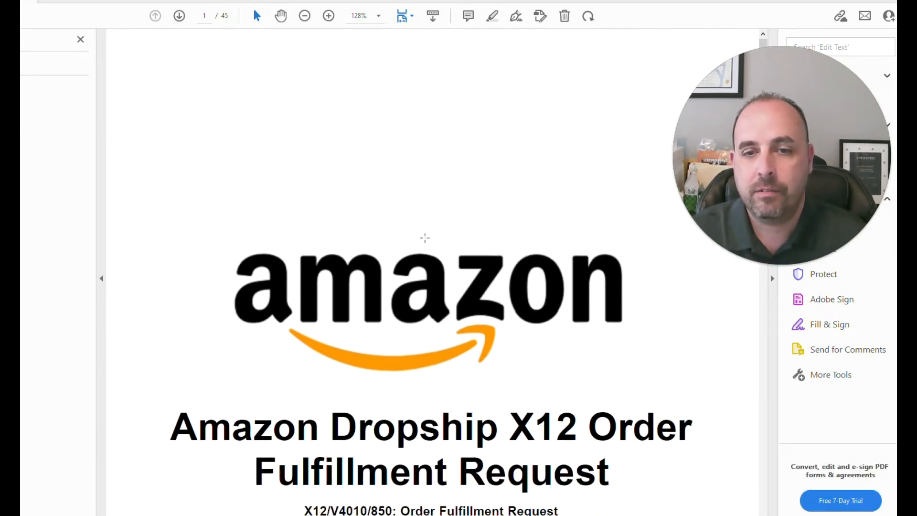
{"action": "scroll", "scroll_direction": "down", "scroll_amount": 3}
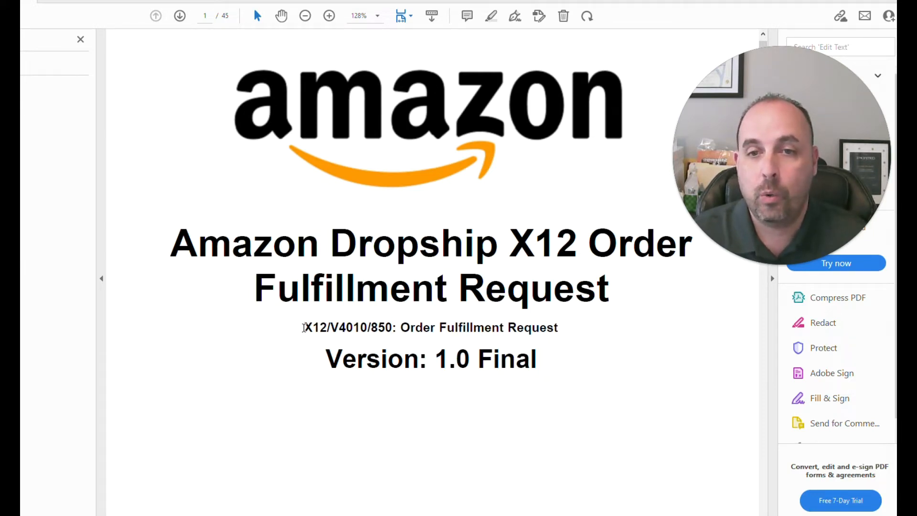
Step: Highlight the subtitle's 4010 and 850 numbers, then clear the highlight
{"action": "double_click", "coordinate": [315, 327]}
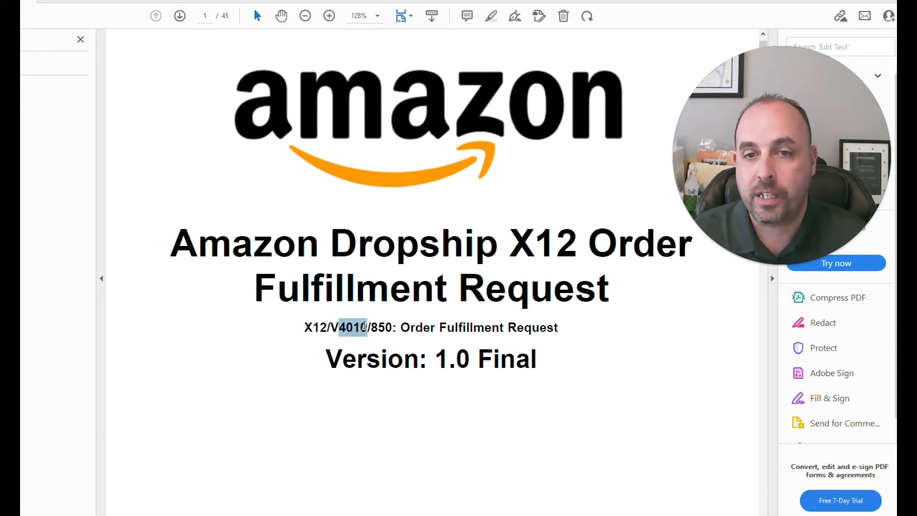
{"action": "double_click", "coordinate": [350, 327]}
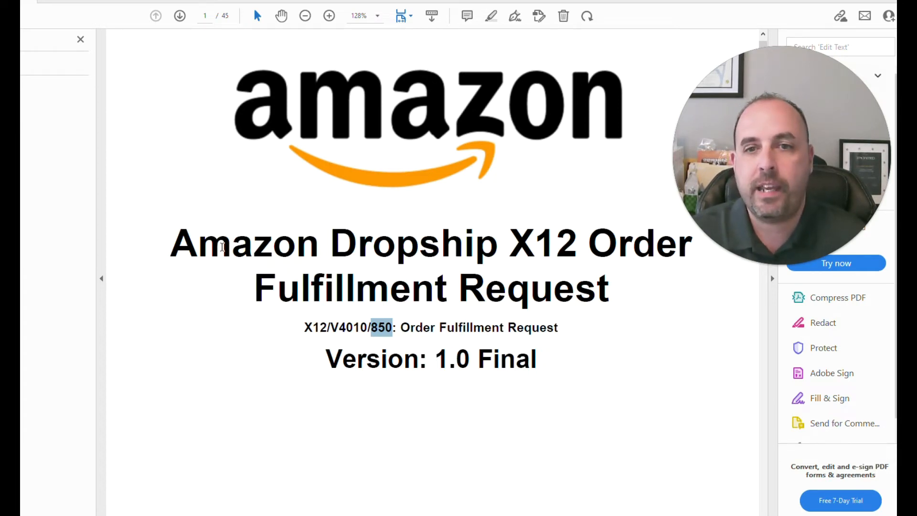
{"action": "left_click", "coordinate": [179, 16]}
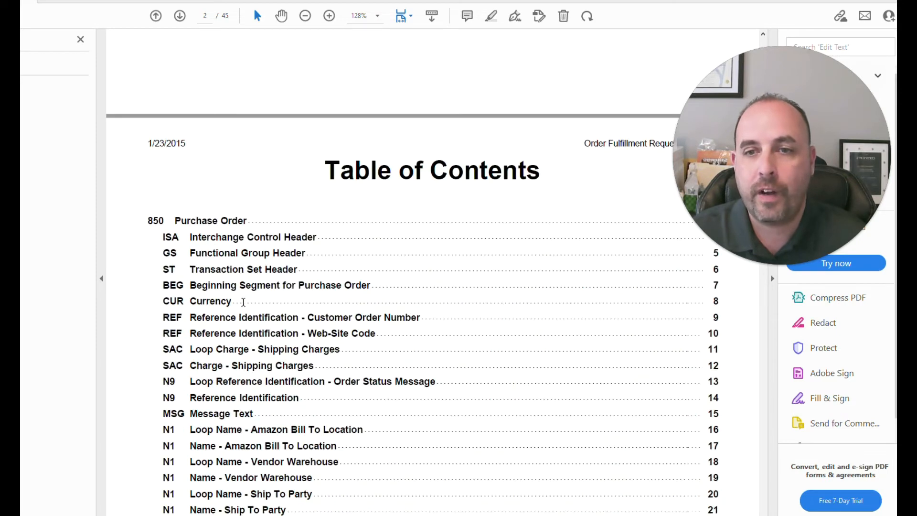
{"action": "scroll", "scroll_direction": "down", "scroll_amount": 3}
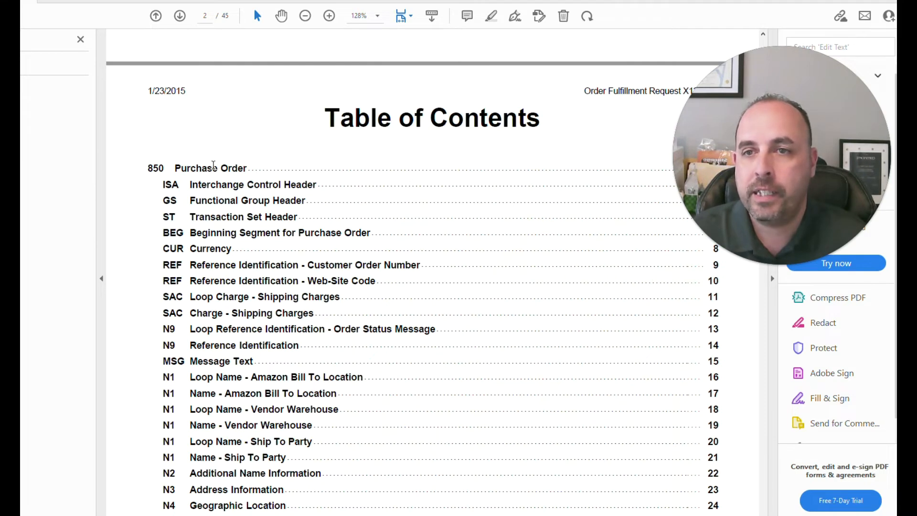
{"action": "double_click", "coordinate": [170, 184]}
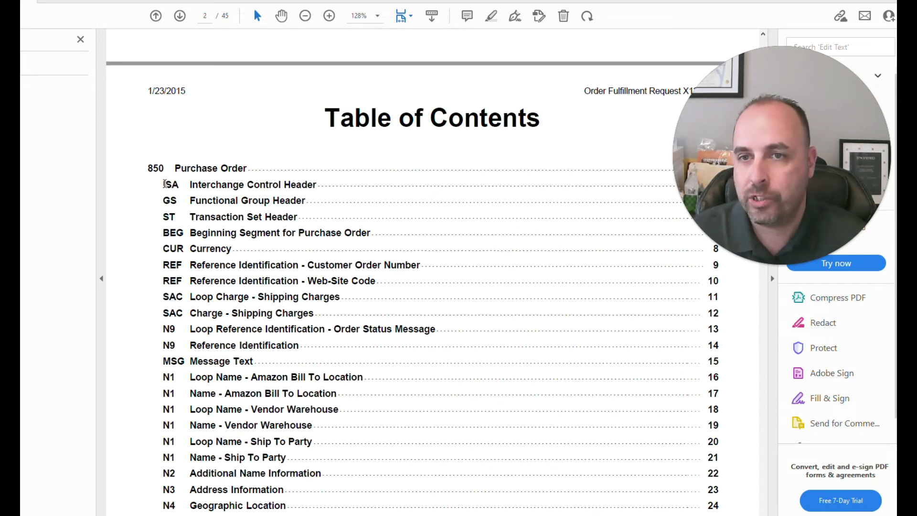
{"action": "mouse_move", "coordinate": [155, 196]}
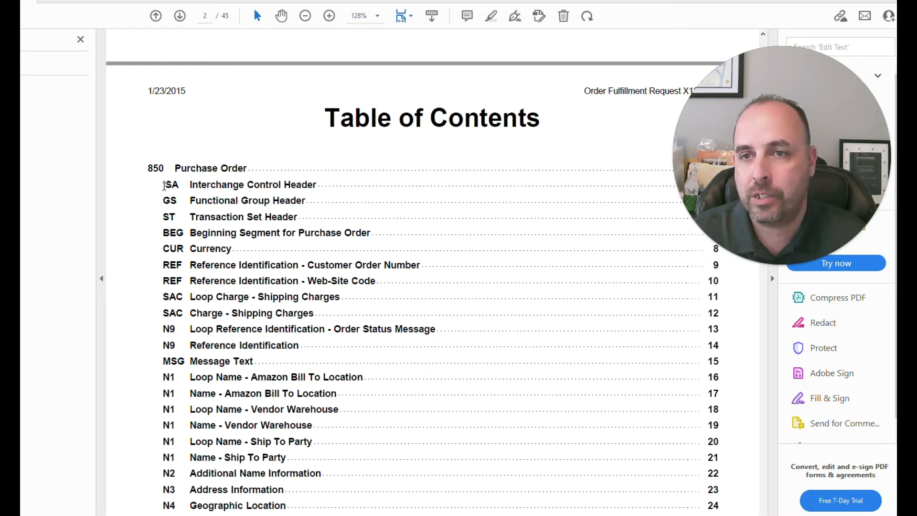
{"action": "double_click", "coordinate": [169, 200]}
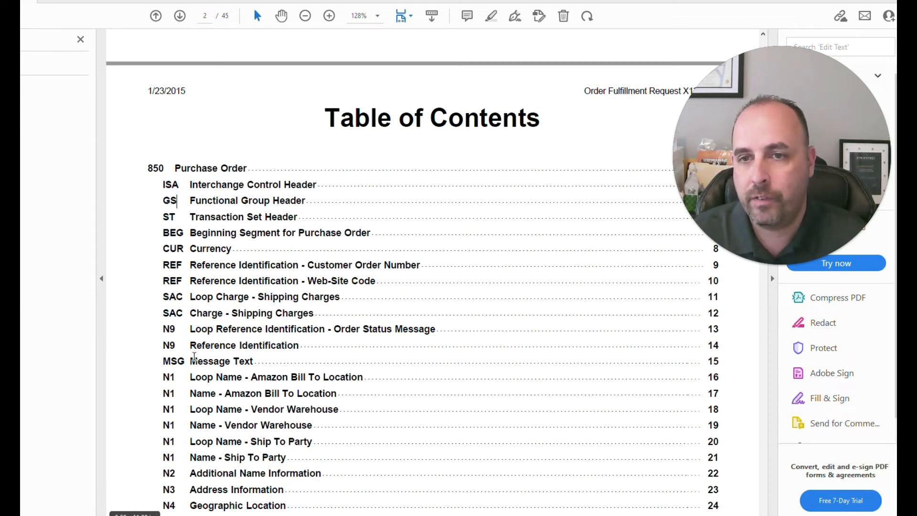
Step: Scroll past the table of contents to page 3's 850 Purchase Order segment table
{"action": "scroll", "scroll_direction": "down", "scroll_amount": 3}
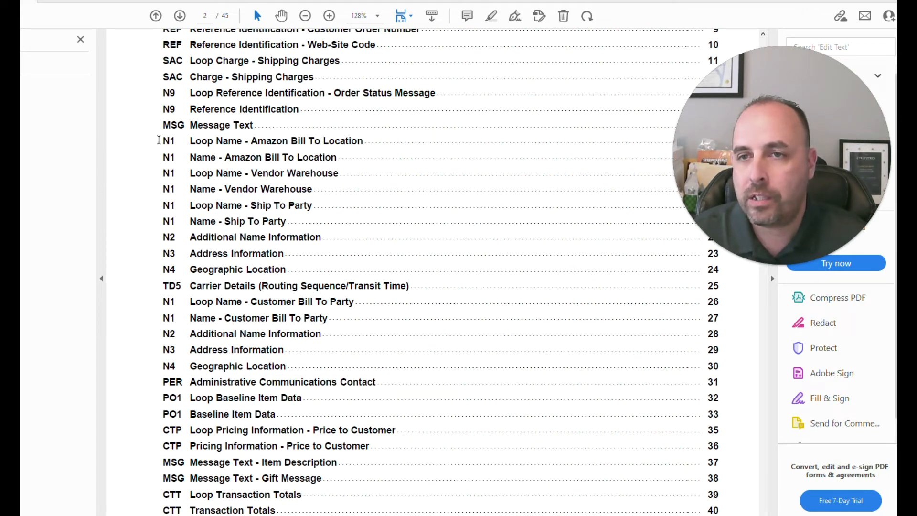
{"action": "left_click", "coordinate": [169, 157]}
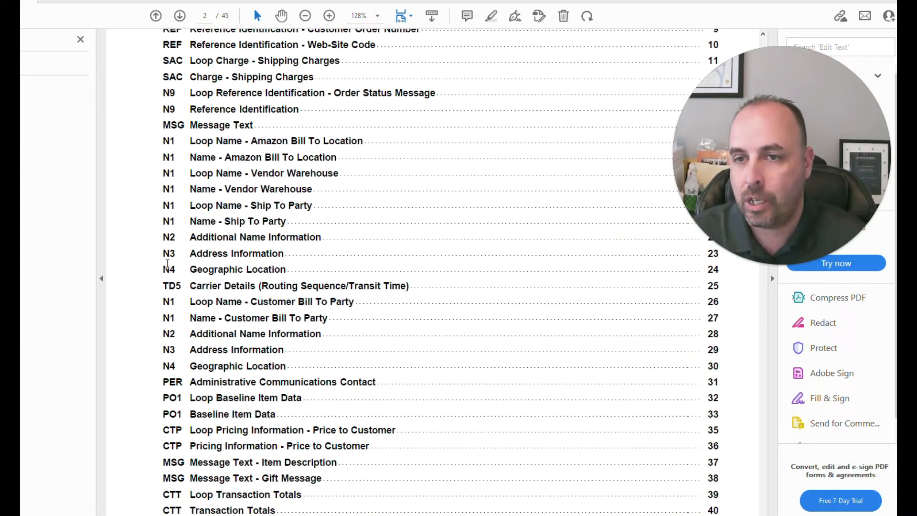
{"action": "mouse_move", "coordinate": [143, 311]}
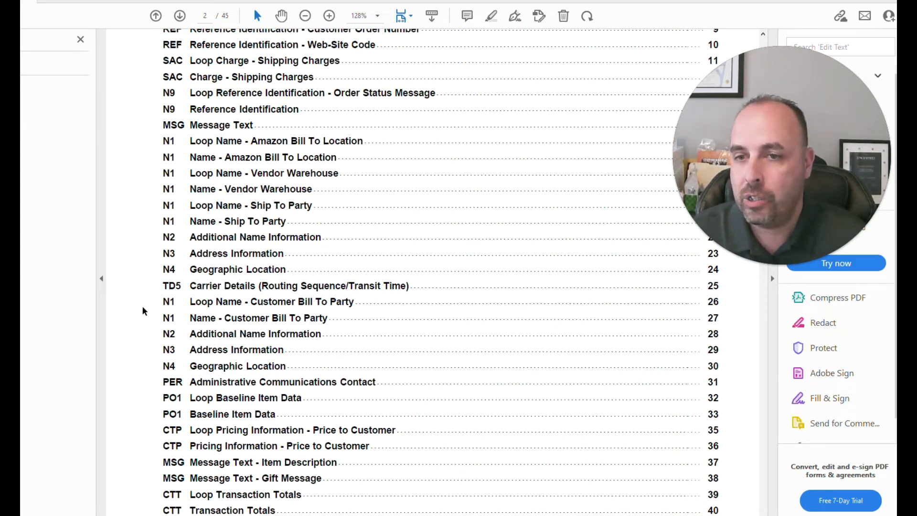
{"action": "scroll", "scroll_direction": "down", "scroll_amount": 3}
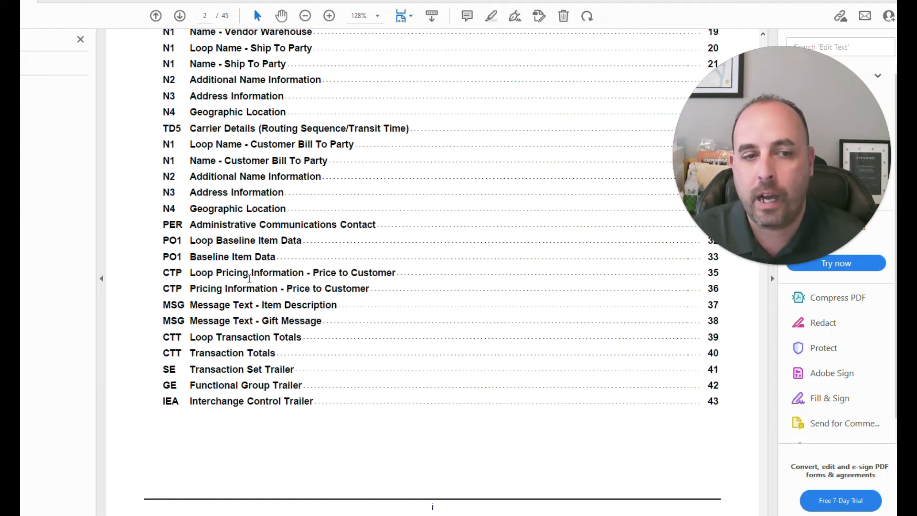
{"action": "scroll", "scroll_direction": "down", "scroll_amount": 3}
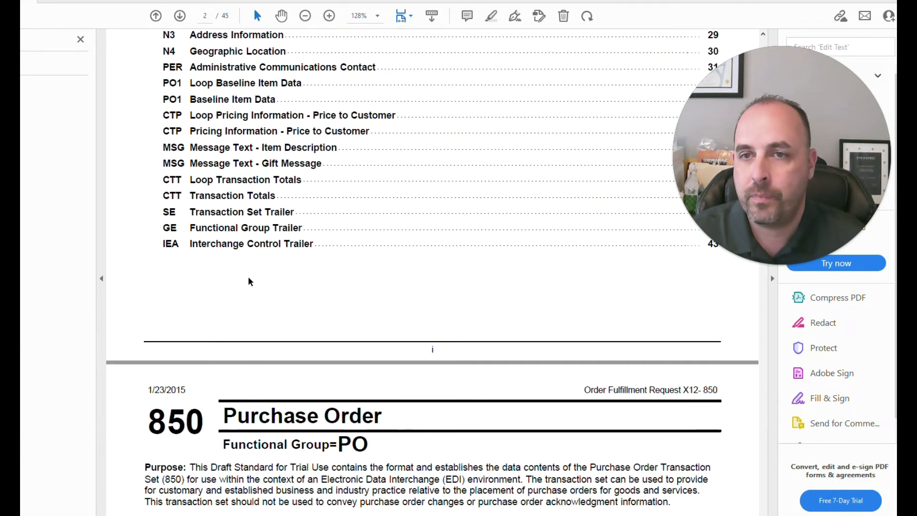
{"action": "scroll", "scroll_direction": "down", "scroll_amount": 3}
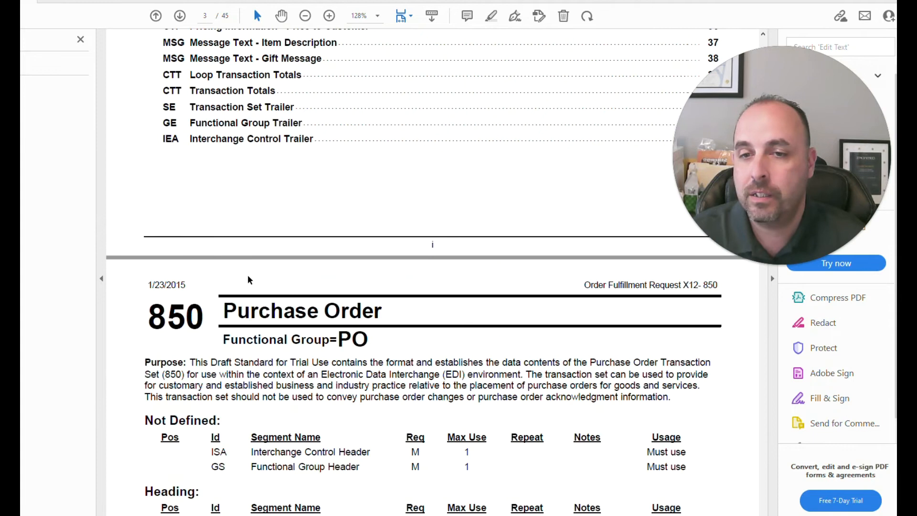
{"action": "scroll", "scroll_direction": "down", "scroll_amount": 3}
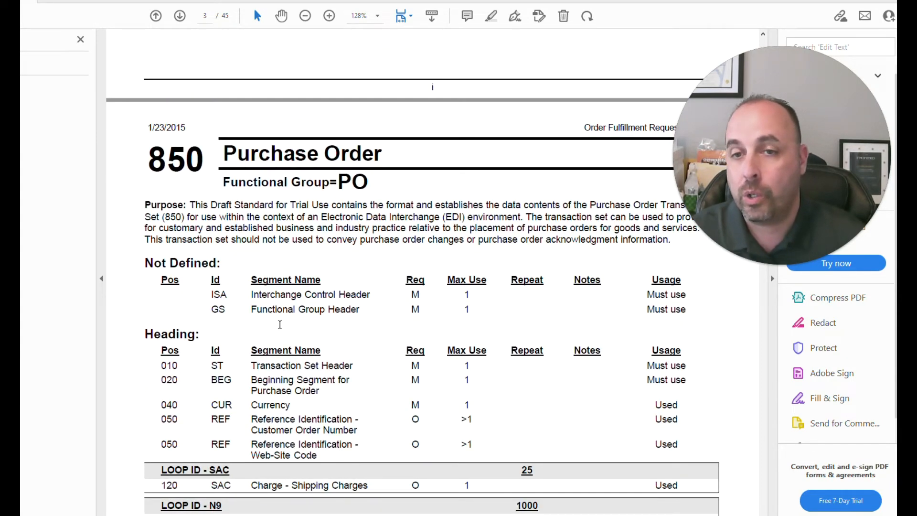
{"action": "mouse_move", "coordinate": [505, 316]}
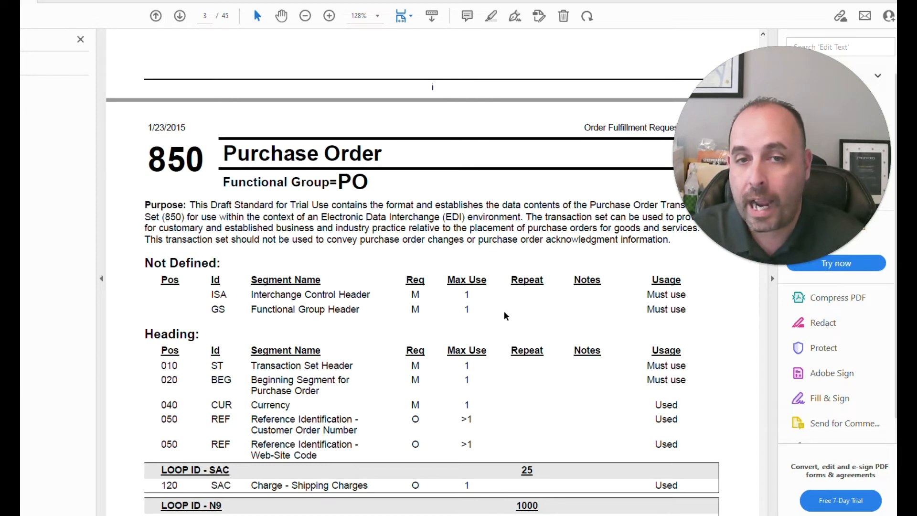
{"action": "mouse_move", "coordinate": [413, 313]}
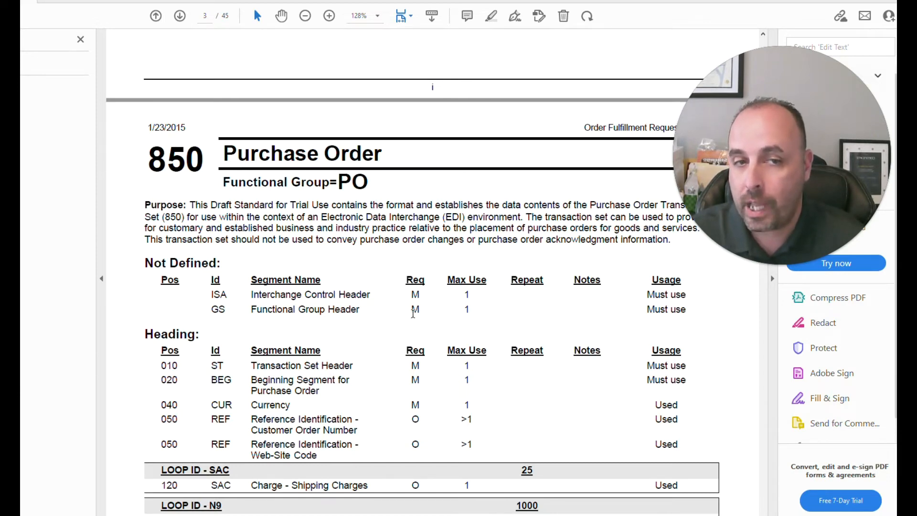
Step: Highlight the CUR row's Used value and scroll the Heading table to the N1 loops
{"action": "double_click", "coordinate": [666, 294]}
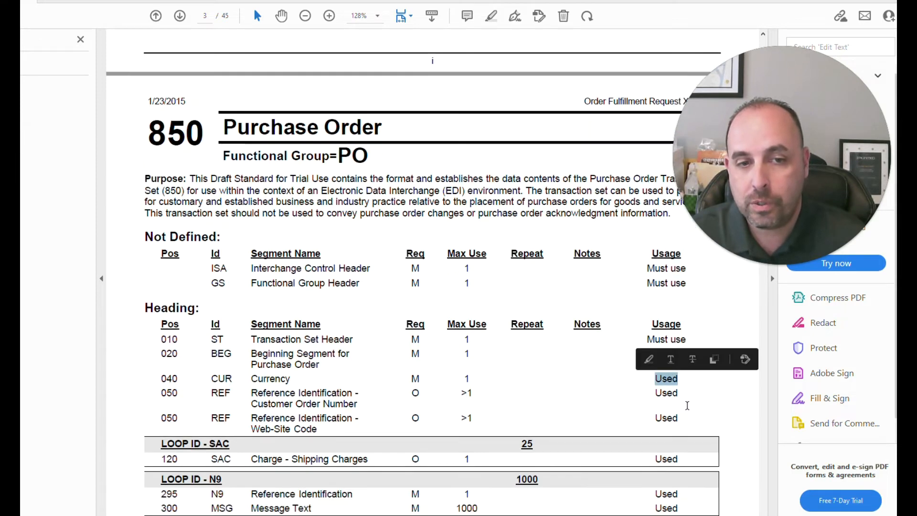
{"action": "scroll", "scroll_direction": "down", "scroll_amount": 3}
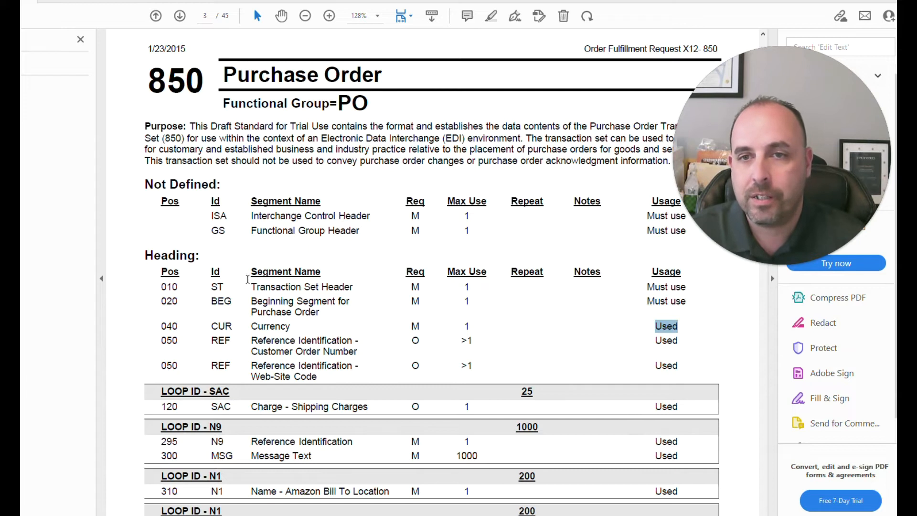
{"action": "mouse_move", "coordinate": [466, 298]}
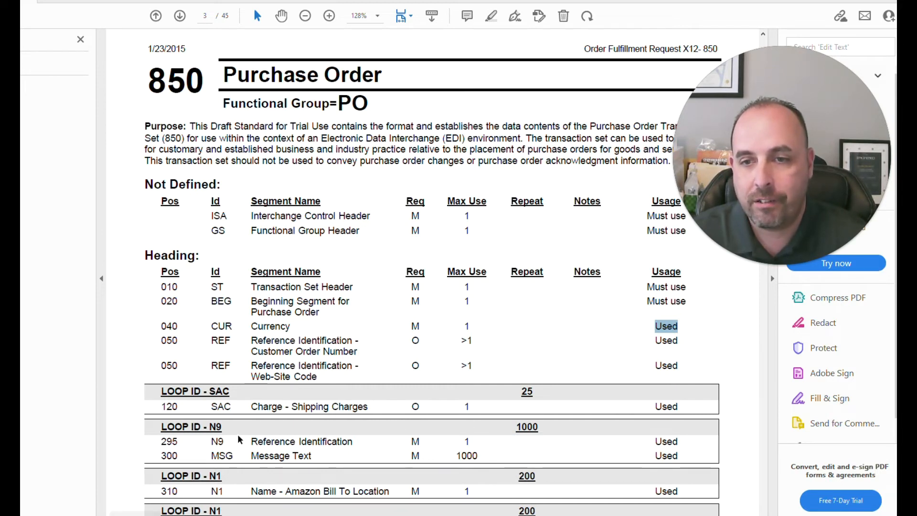
{"action": "scroll", "scroll_direction": "down", "scroll_amount": 3}
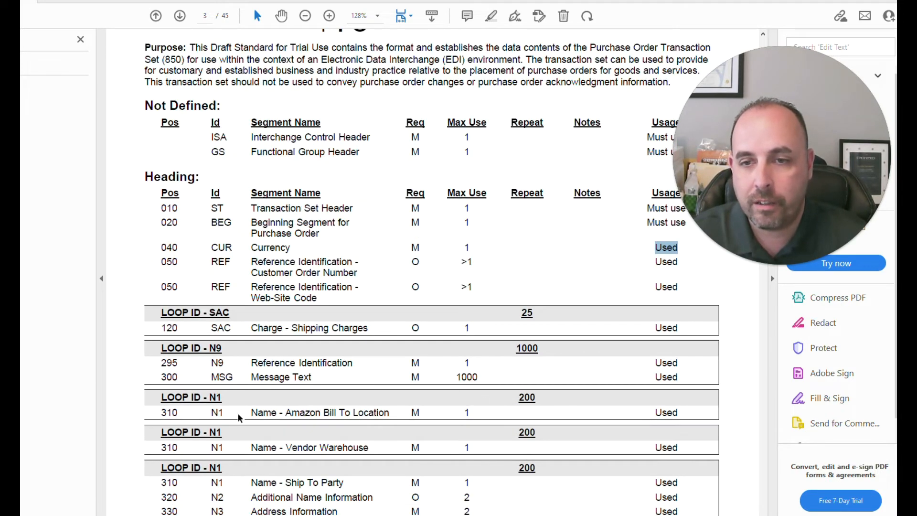
{"action": "scroll", "scroll_direction": "down", "scroll_amount": 3}
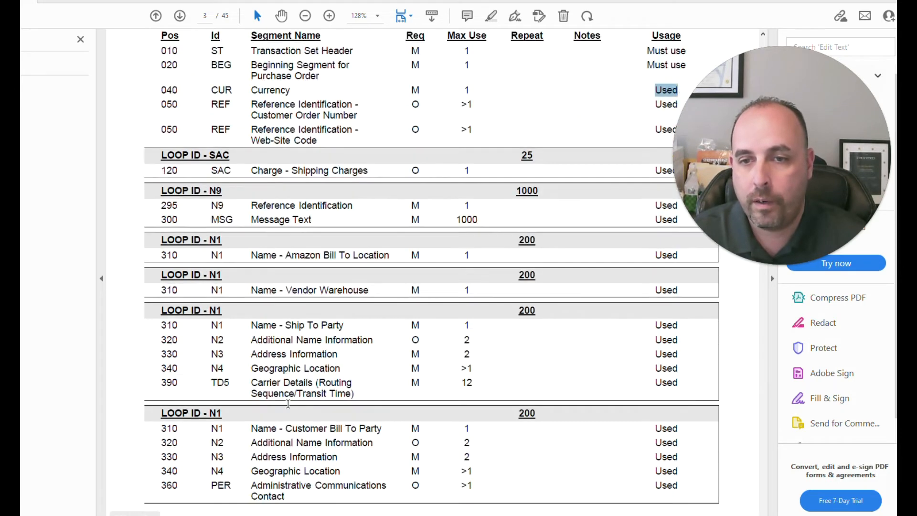
{"action": "left_click", "coordinate": [180, 16]}
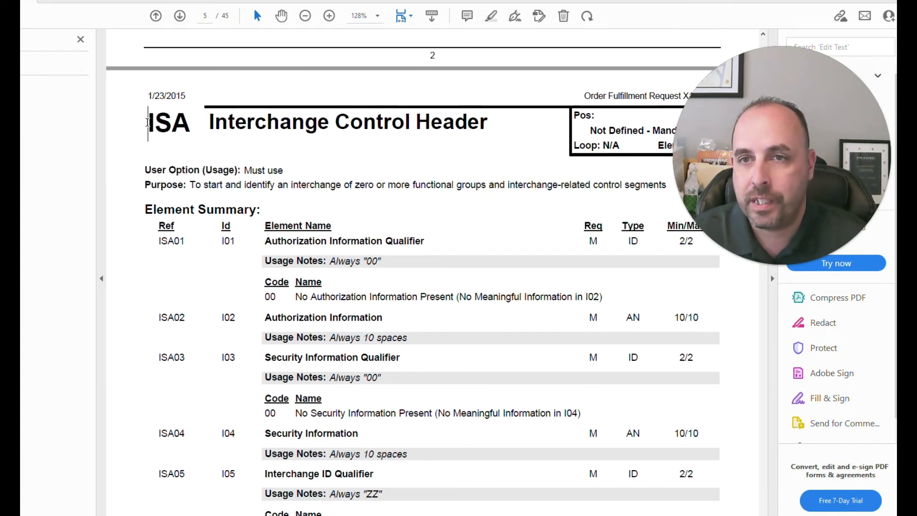
Step: Highlight ISA and ISA01 on page 5, then scroll to the full ISA header box
{"action": "double_click", "coordinate": [169, 122]}
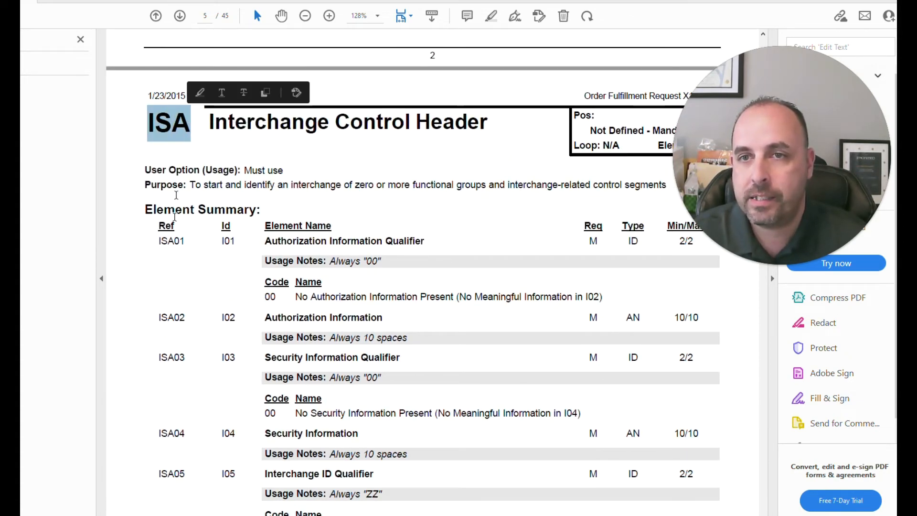
{"action": "double_click", "coordinate": [178, 241]}
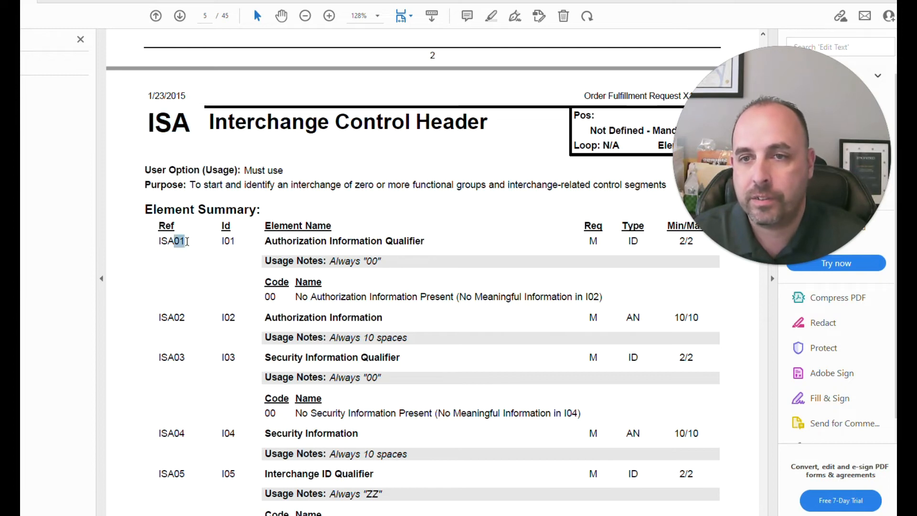
{"action": "double_click", "coordinate": [172, 241]}
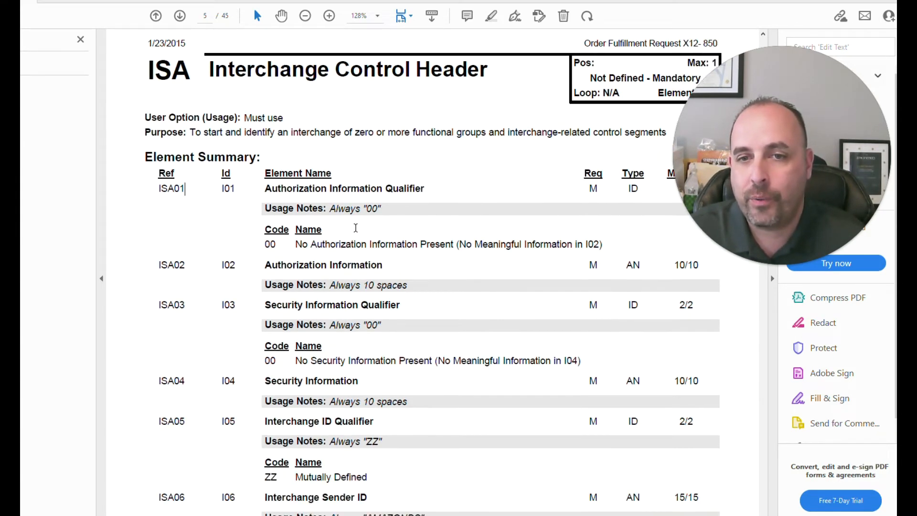
{"action": "scroll", "scroll_direction": "down", "scroll_amount": 3}
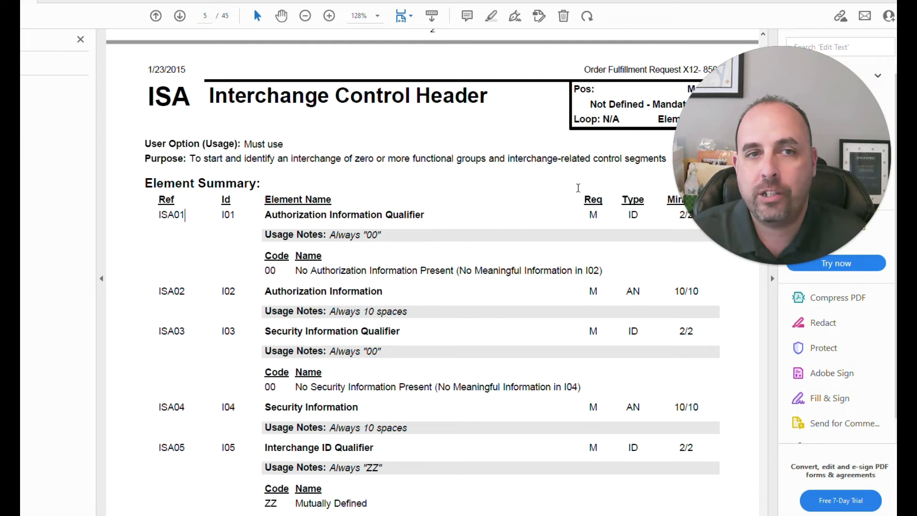
{"action": "scroll", "scroll_direction": "down", "scroll_amount": 3}
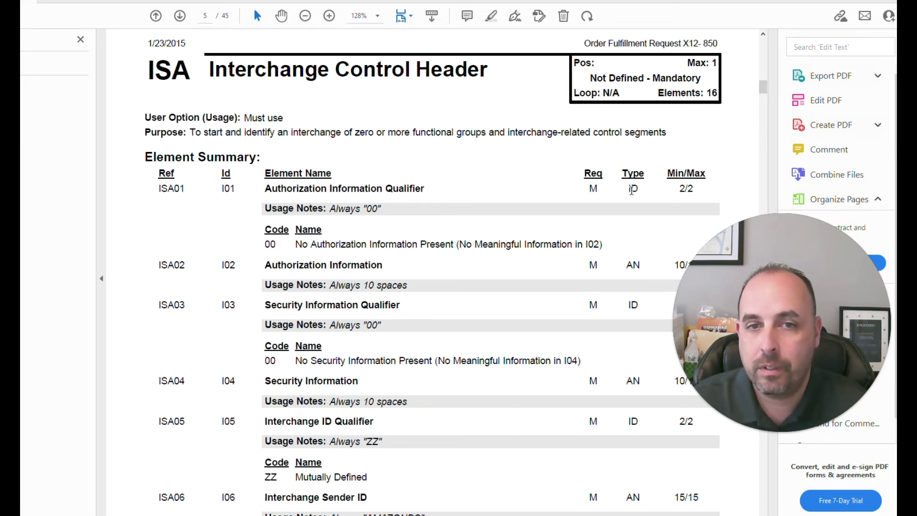
{"action": "mouse_move", "coordinate": [654, 262]}
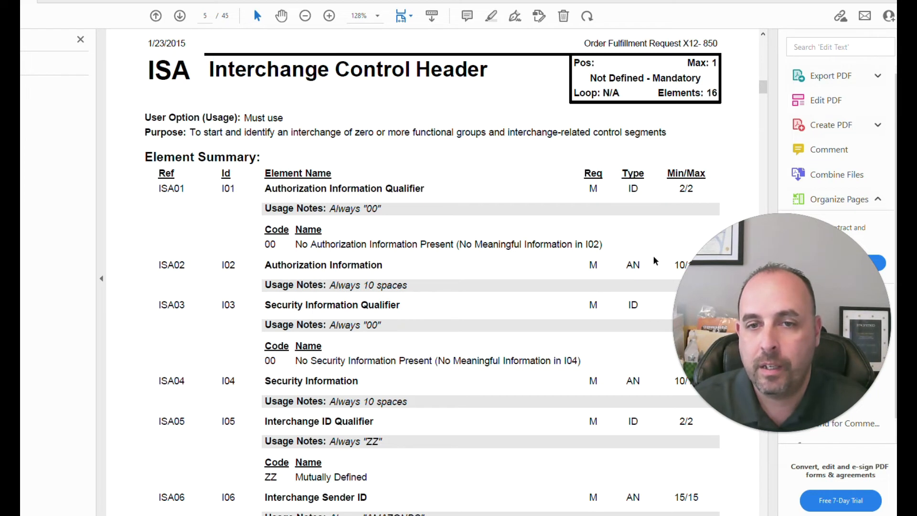
Step: Scroll through the ISA elements to ISA16, its example, and looping notes
{"action": "scroll", "scroll_direction": "down", "scroll_amount": 3}
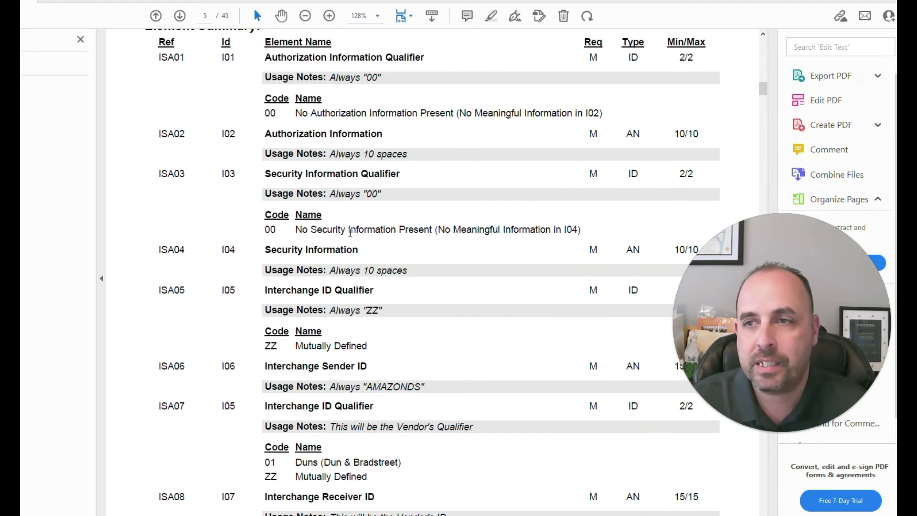
{"action": "scroll", "scroll_direction": "down", "scroll_amount": 3}
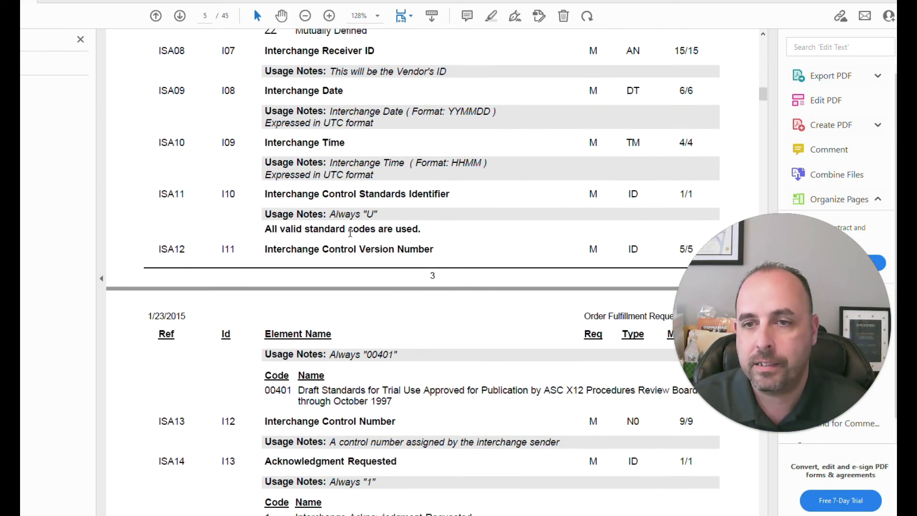
{"action": "scroll", "scroll_direction": "down", "scroll_amount": 3}
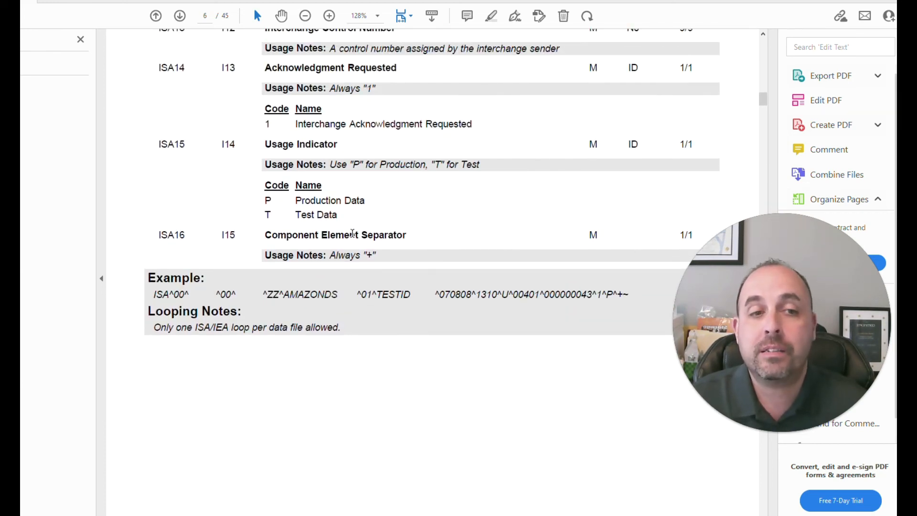
{"action": "mouse_move", "coordinate": [516, 172]}
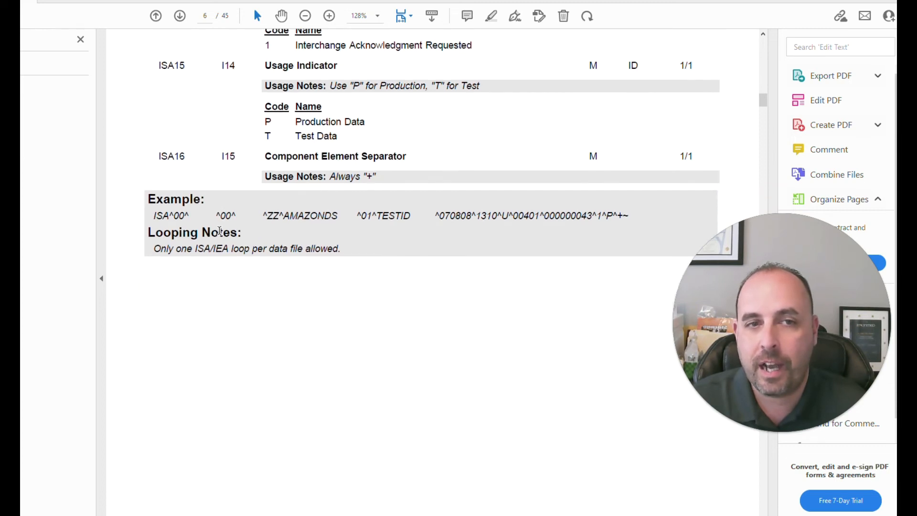
{"action": "scroll", "scroll_direction": "down", "scroll_amount": 3}
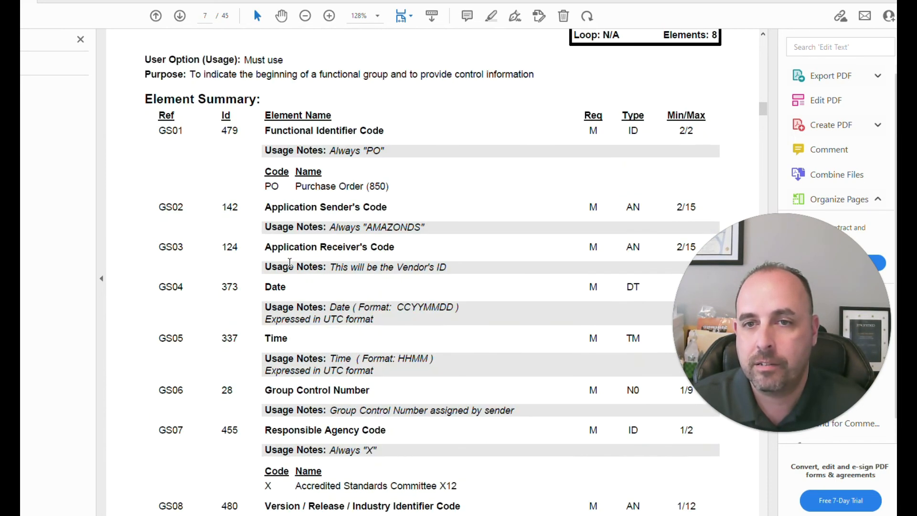
Step: Scroll through the GS01–GS08 element summary and example to the BEG segment page
{"action": "scroll", "scroll_direction": "down", "scroll_amount": 3}
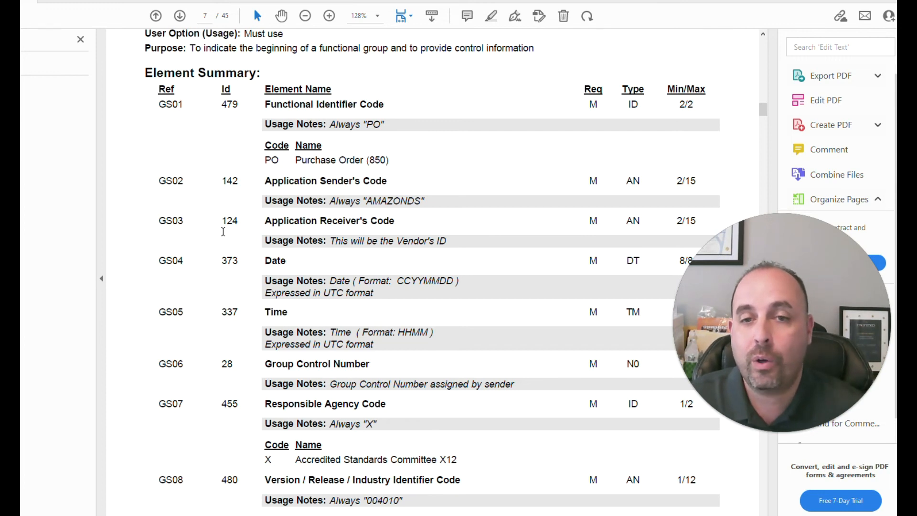
{"action": "scroll", "scroll_direction": "down", "scroll_amount": 3}
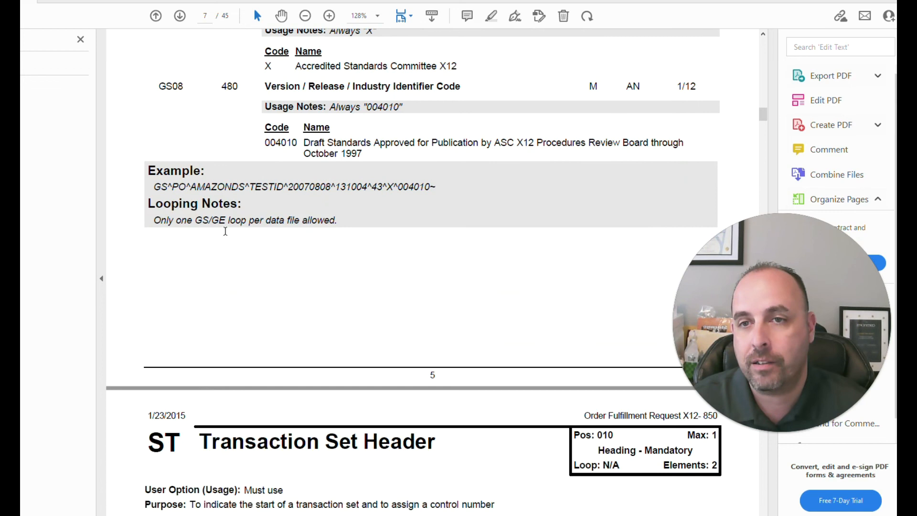
{"action": "scroll", "scroll_direction": "down", "scroll_amount": 3}
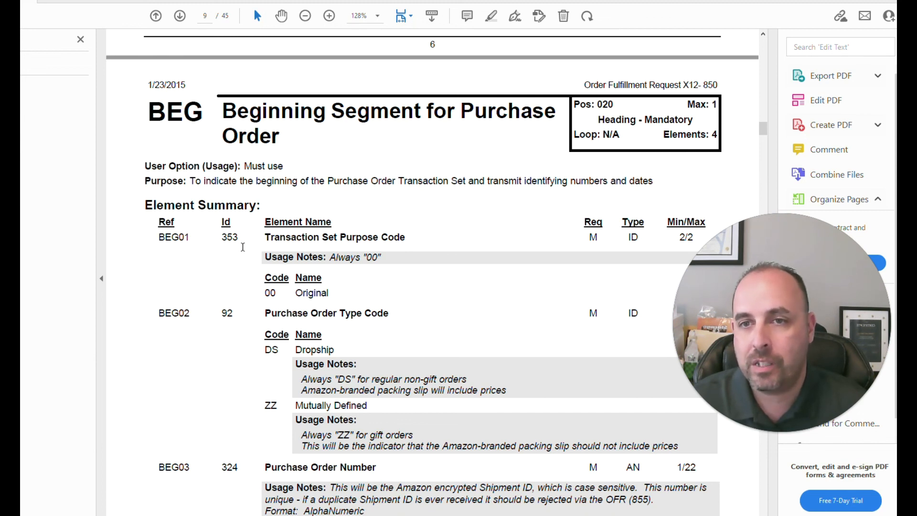
Step: Scroll down the BEG page to the BEG05 order date and example string
{"action": "scroll", "scroll_direction": "down", "scroll_amount": 3}
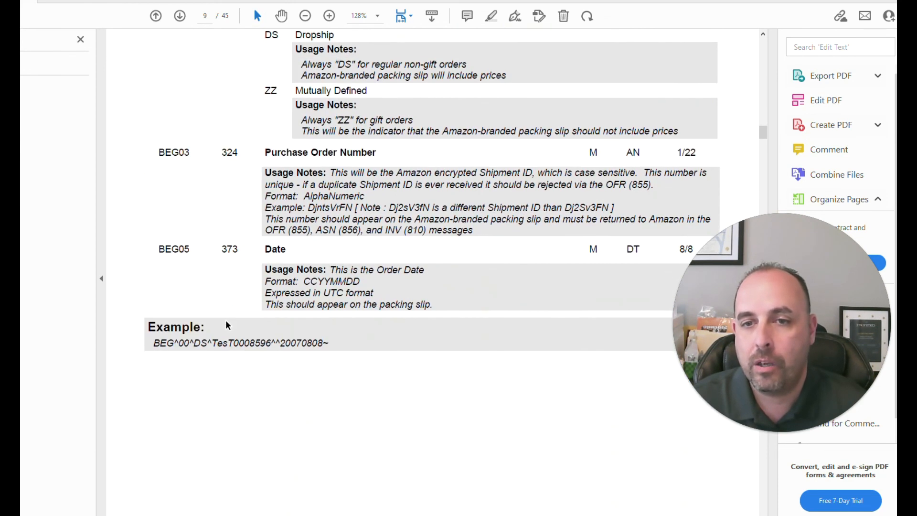